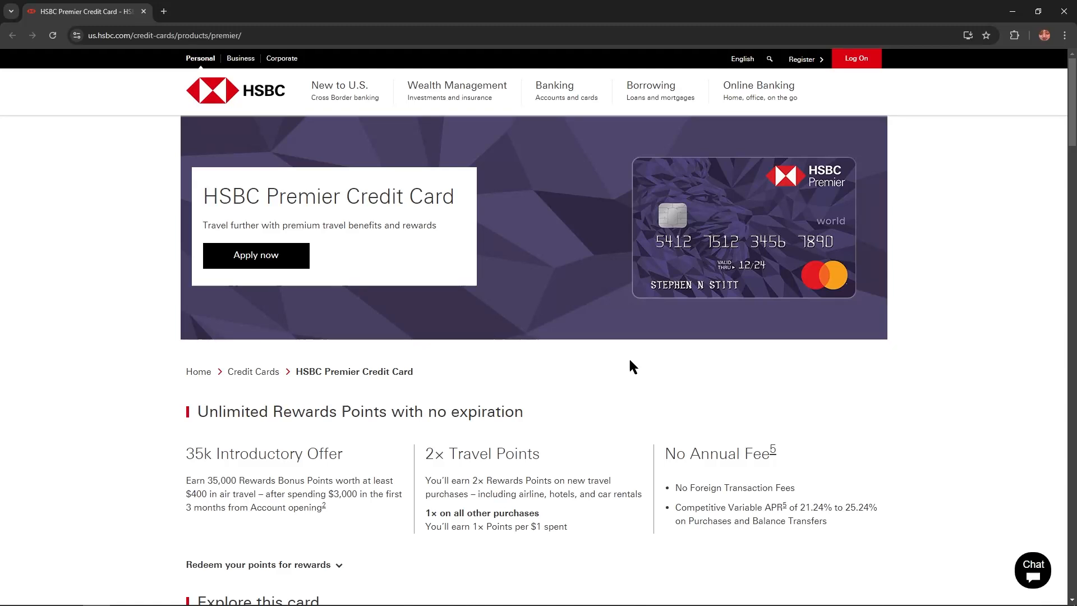
scroll("down", 3)
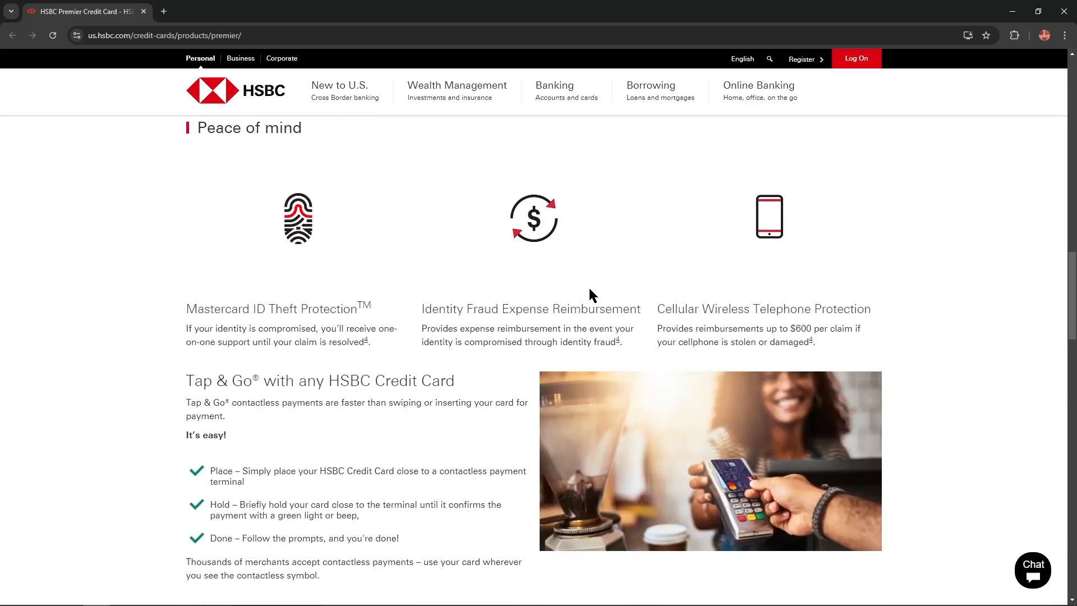
scroll("down", 3)
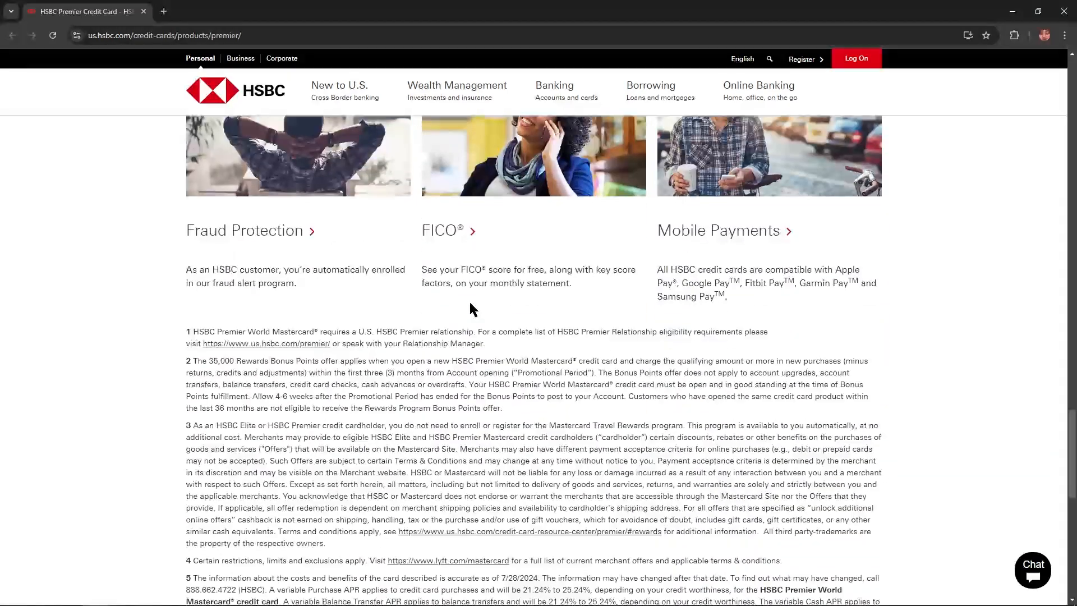
scroll("up", 3)
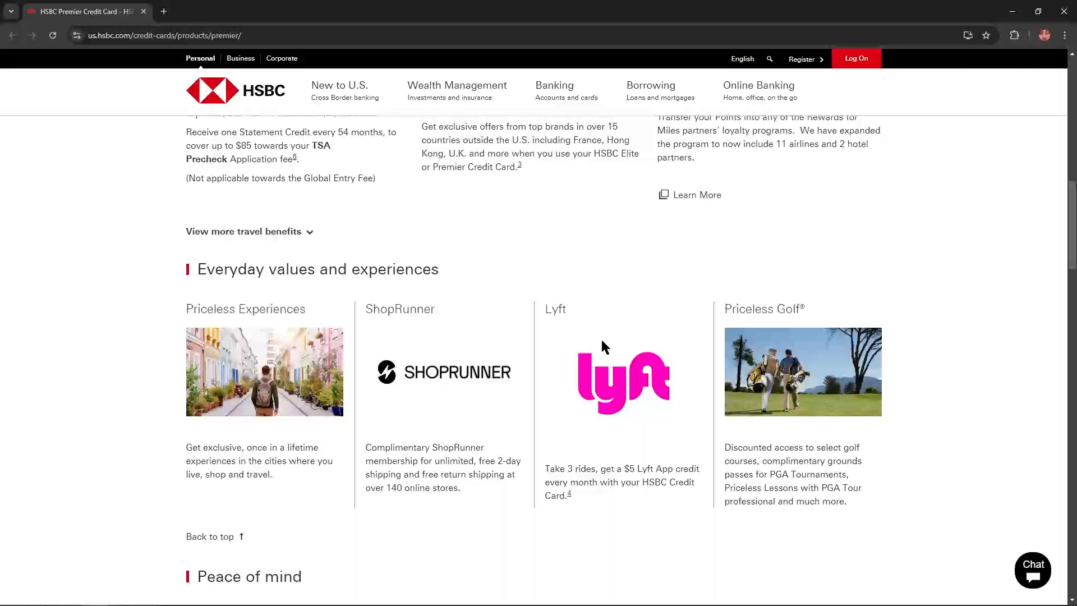
scroll("up", 3)
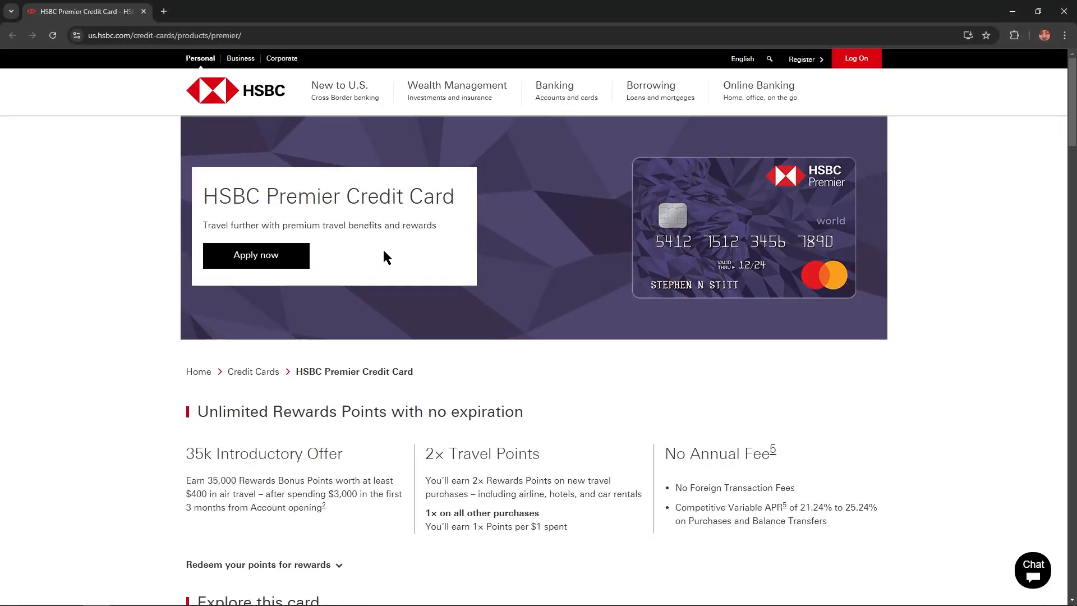
scroll("down", 3)
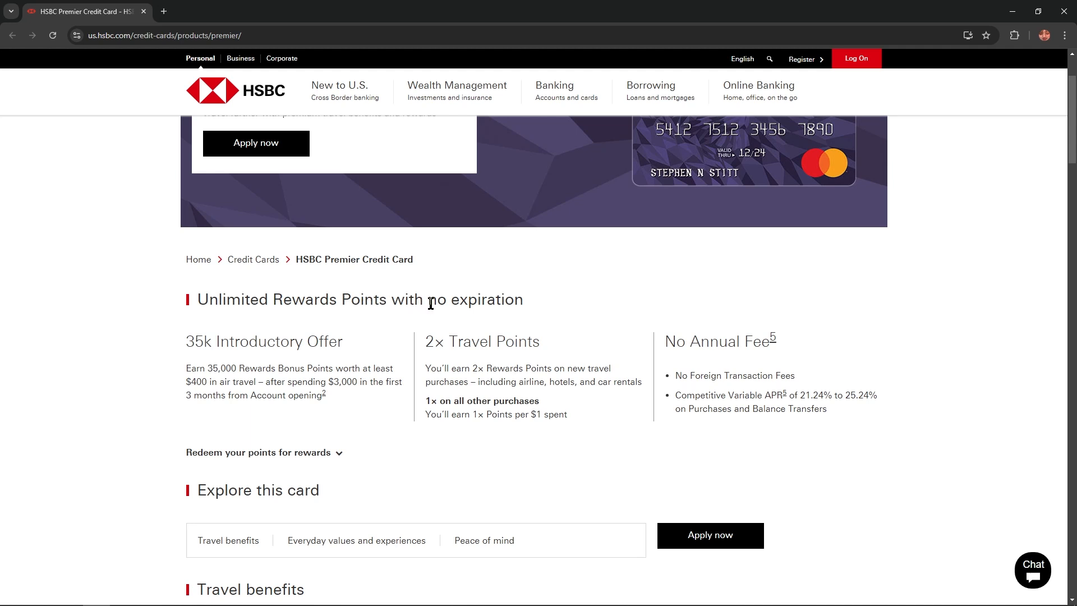
mouse_move(231, 343)
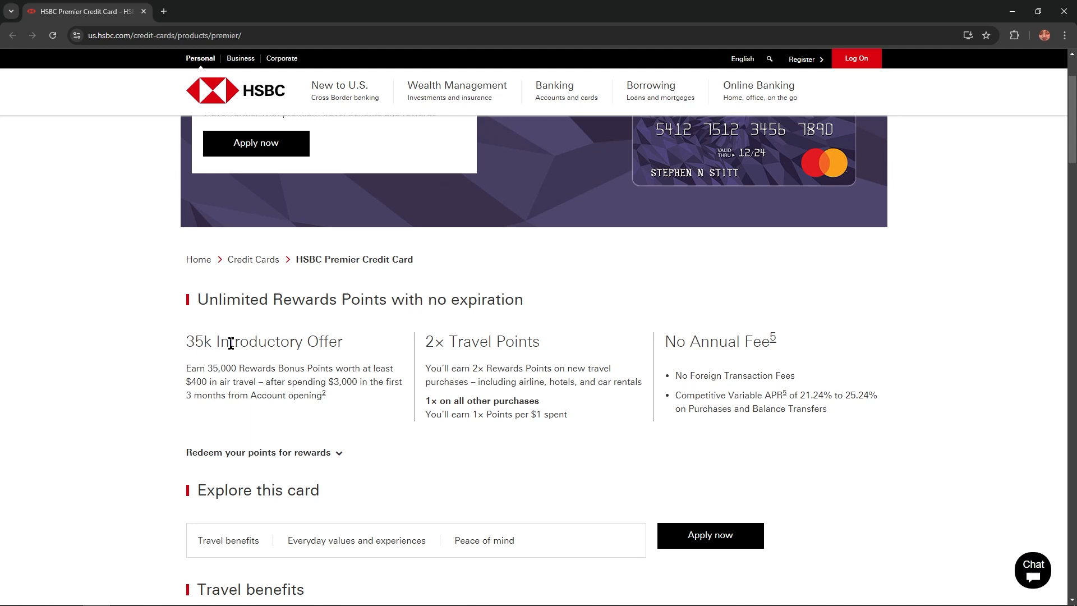
mouse_move(360, 419)
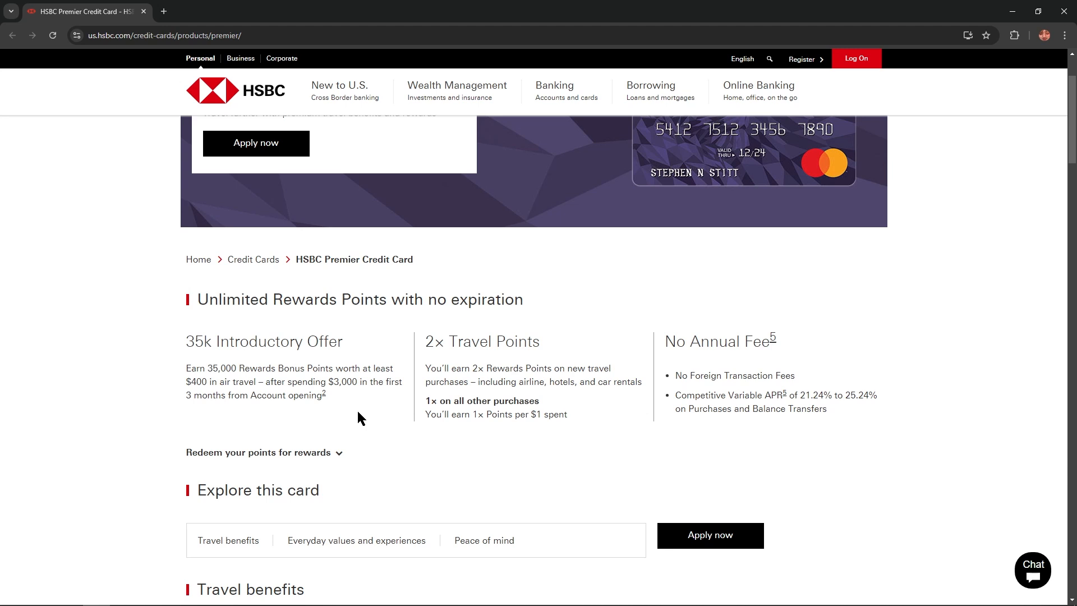
scroll("down", 3)
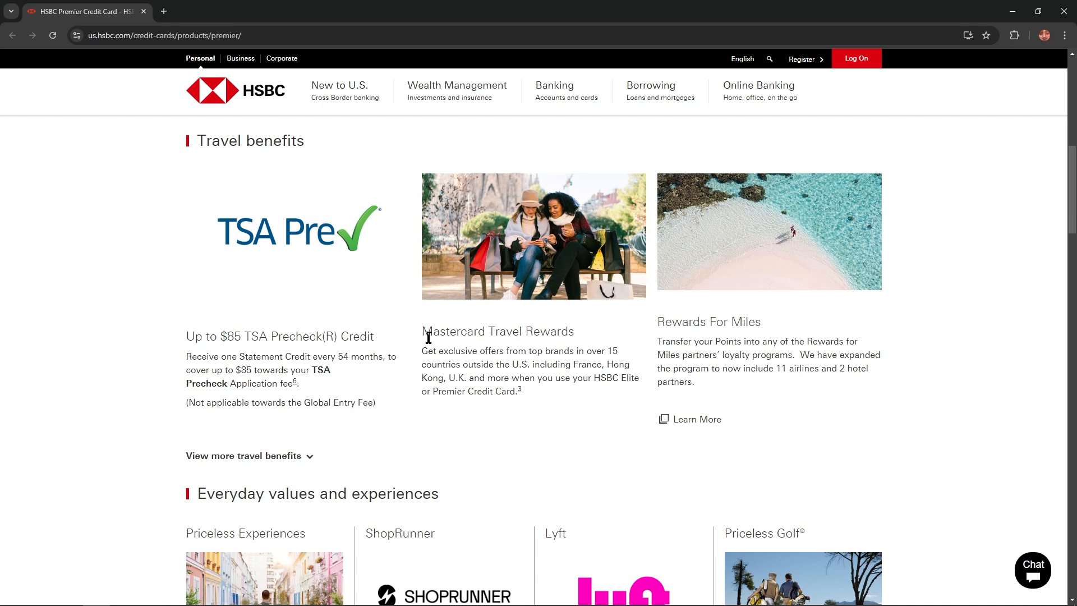
scroll("down", 3)
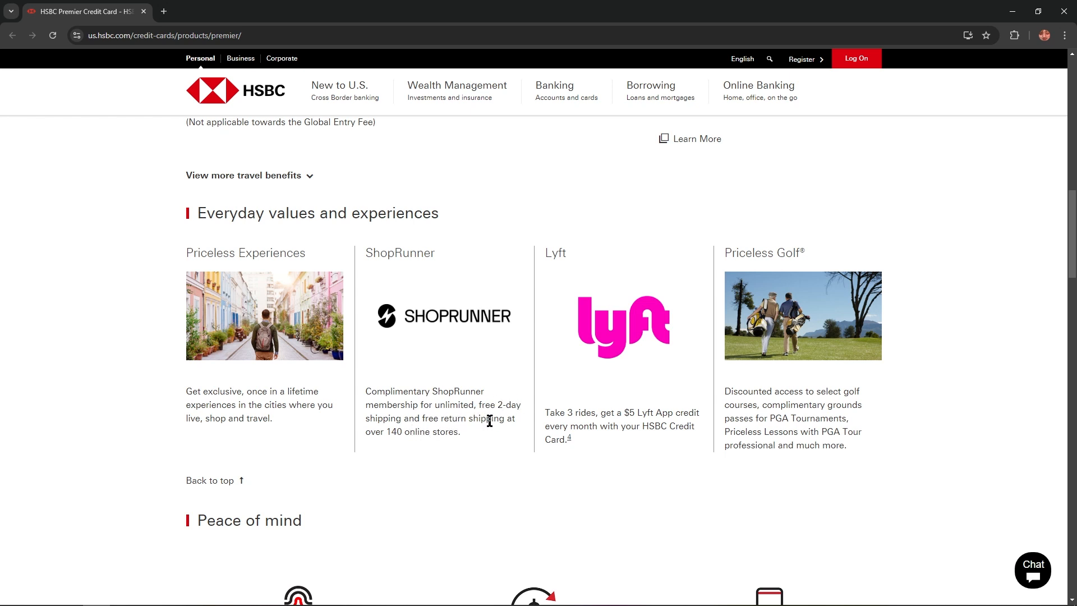
mouse_move(822, 432)
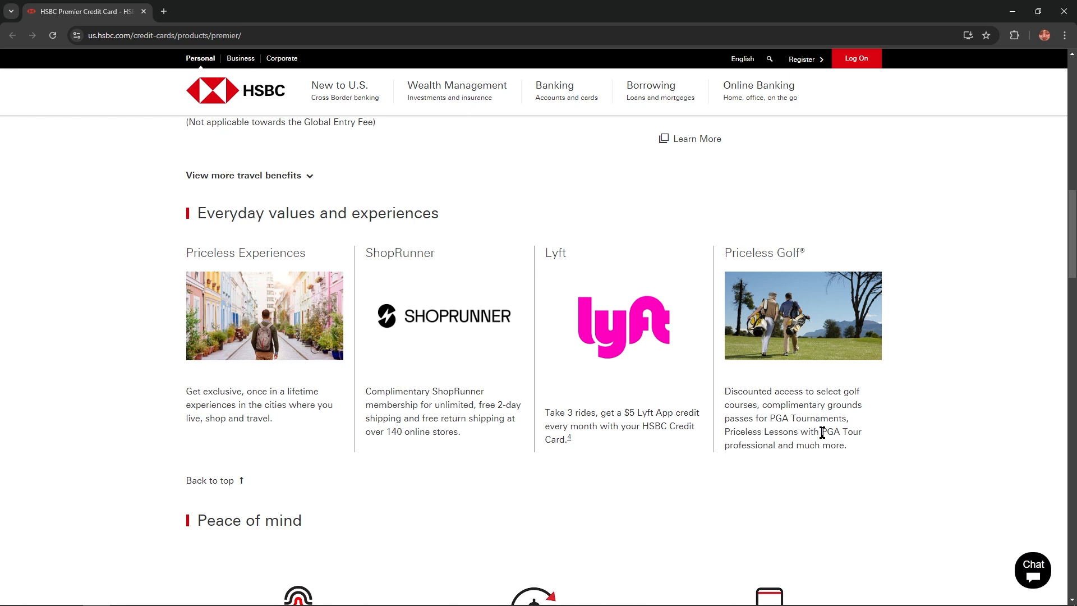
scroll("down", 3)
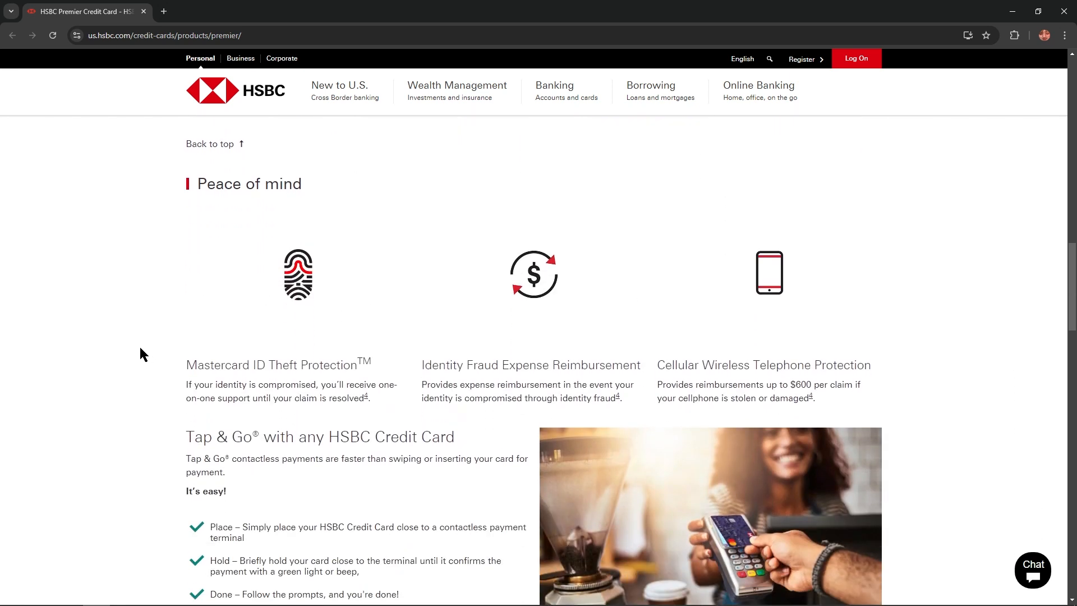
scroll("down", 3)
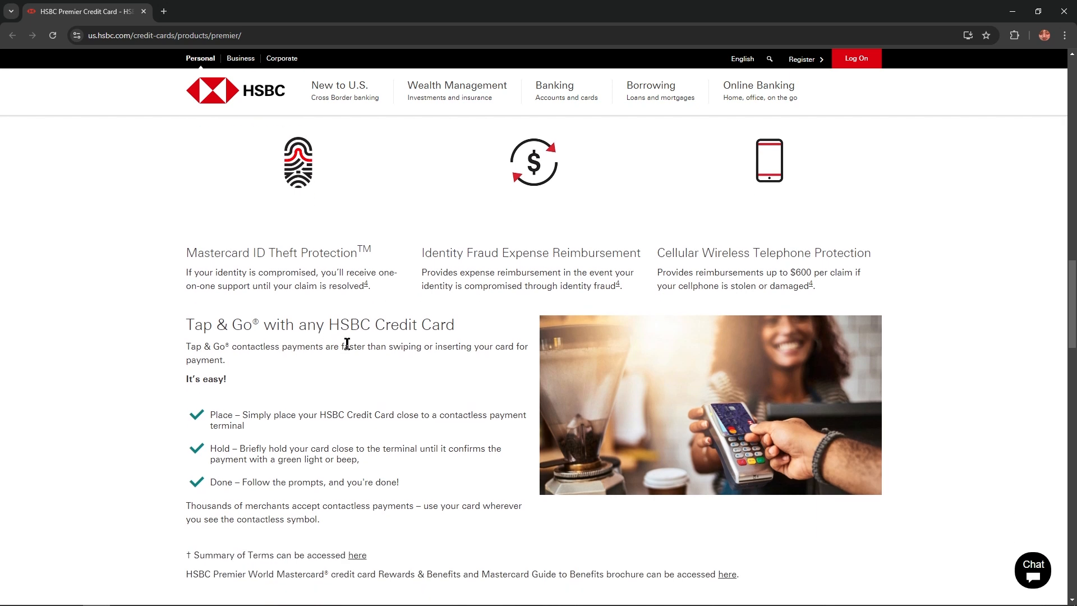
scroll("down", 3)
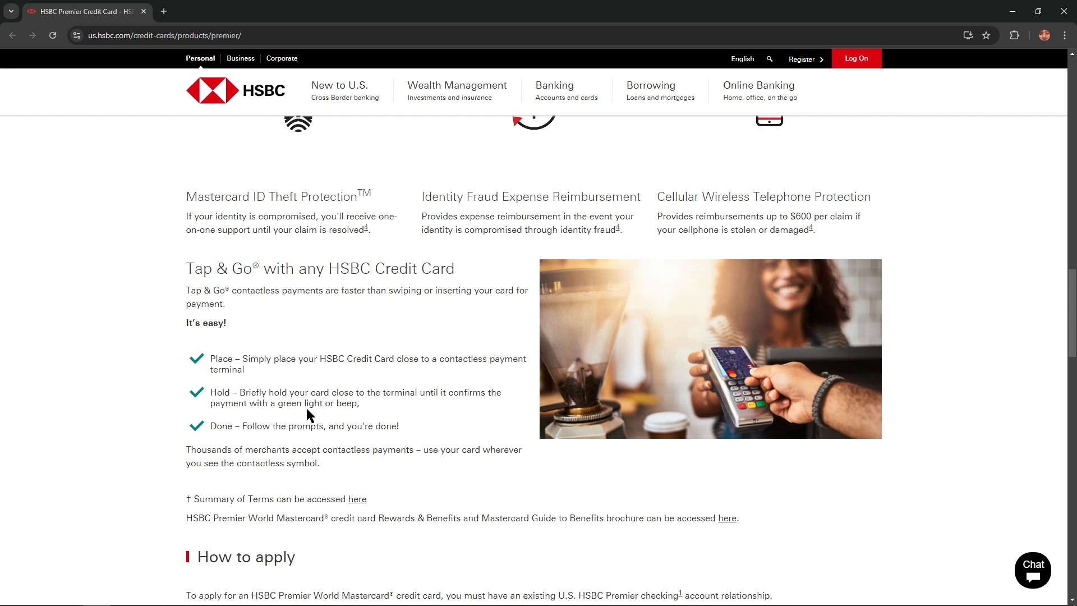